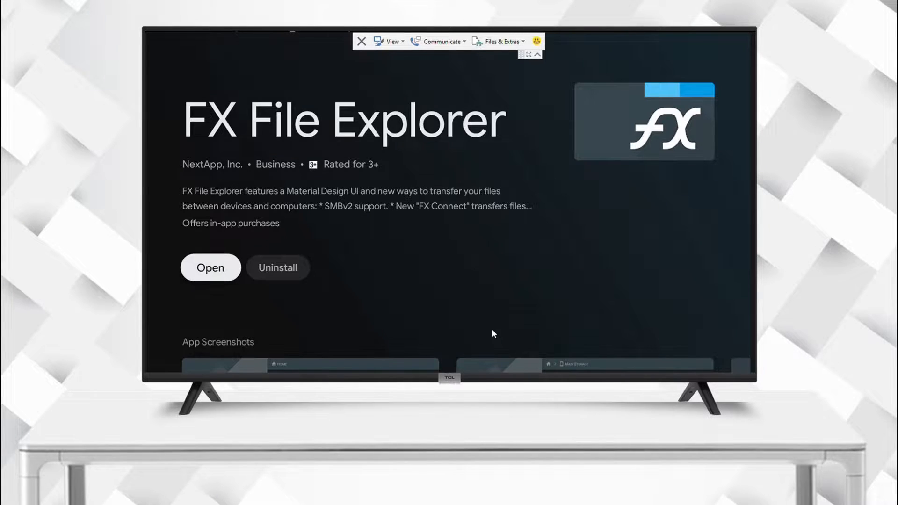
Launch FX File Explorer from its store page to the home screen
scroll("down", 3)
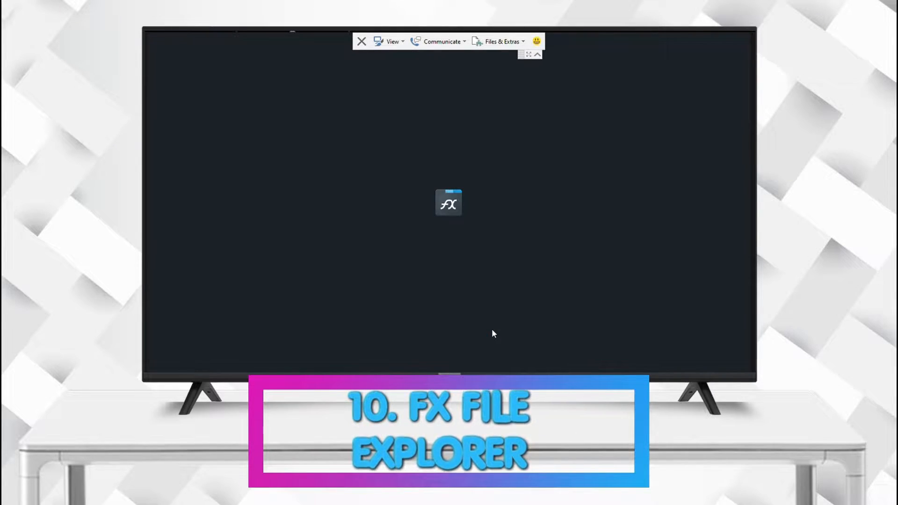
left_click(448, 202)
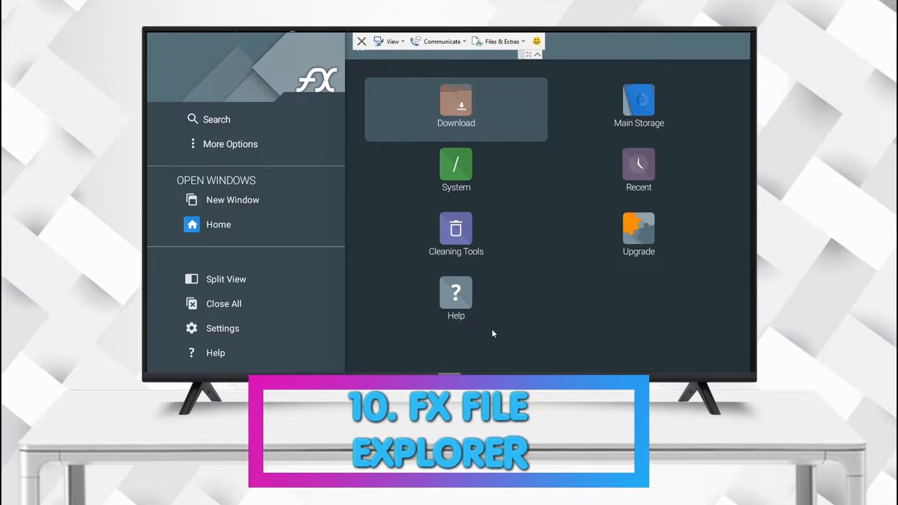
left_click(455, 99)
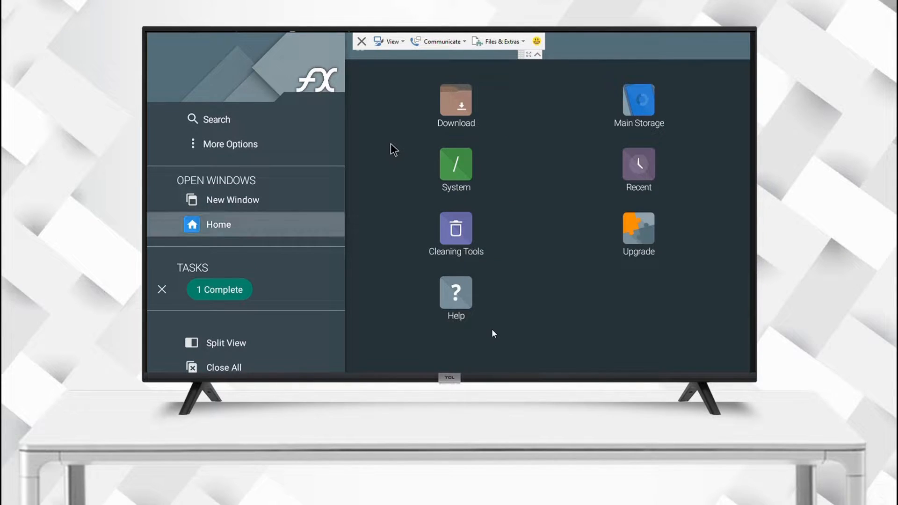
Show the System Status overview of memory, connections and activity via More Options
left_click(455, 162)
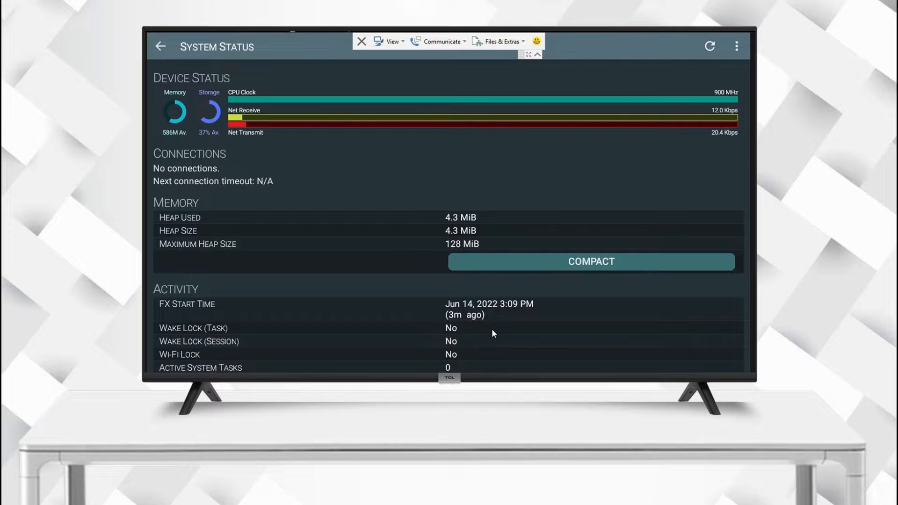
scroll("down", 3)
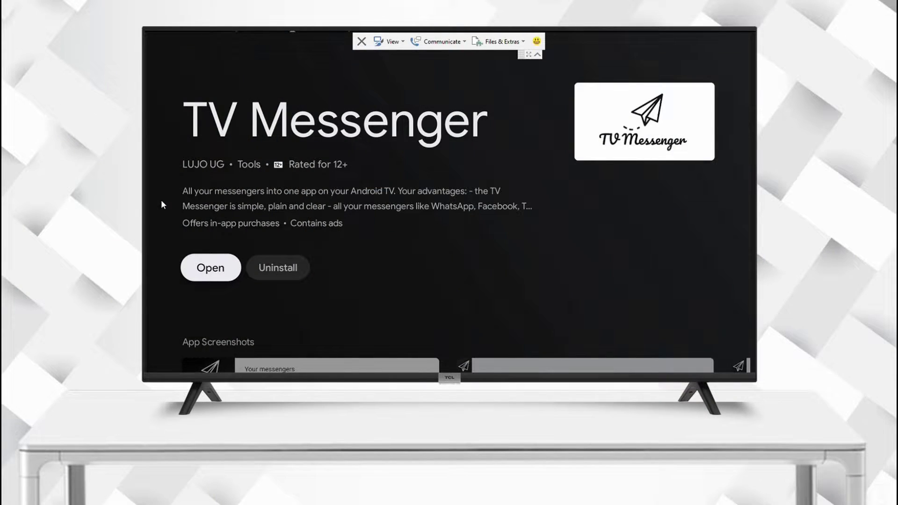
Launch TV Messenger and accept the privacy and data collection terms
scroll("down", 3)
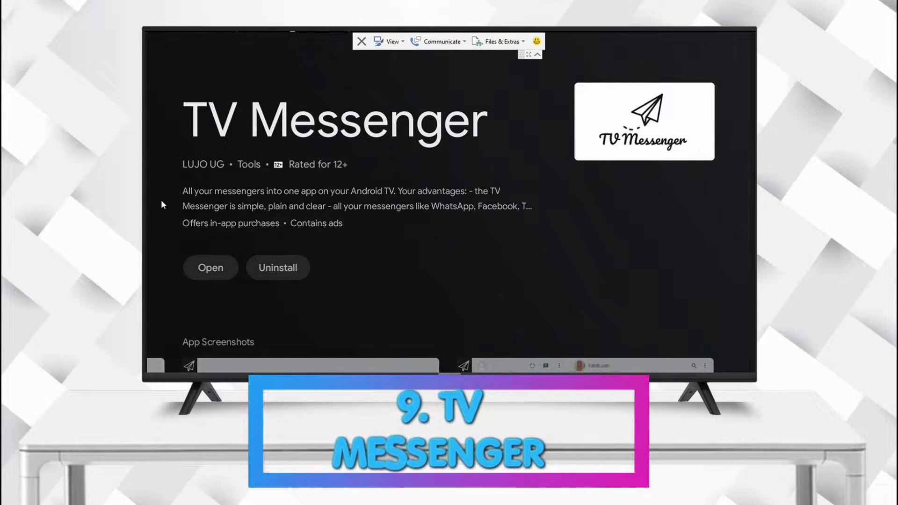
scroll("down", 3)
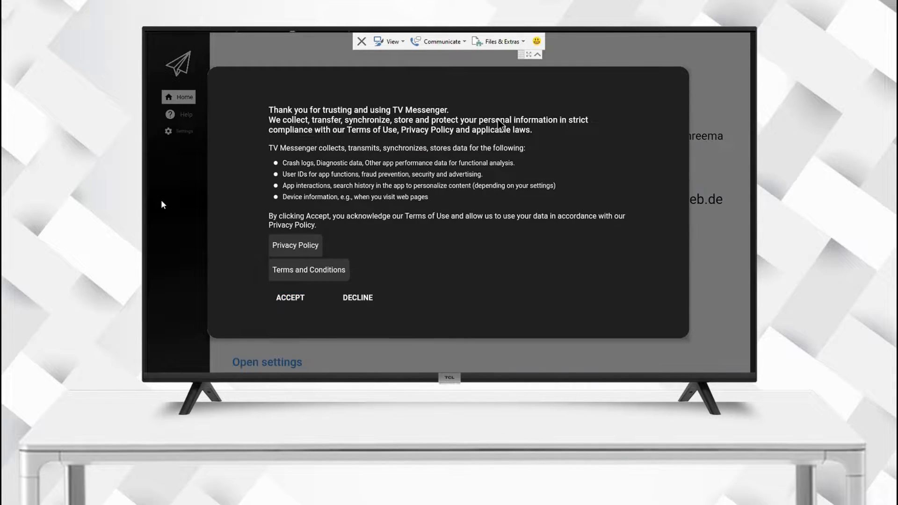
left_click(290, 297)
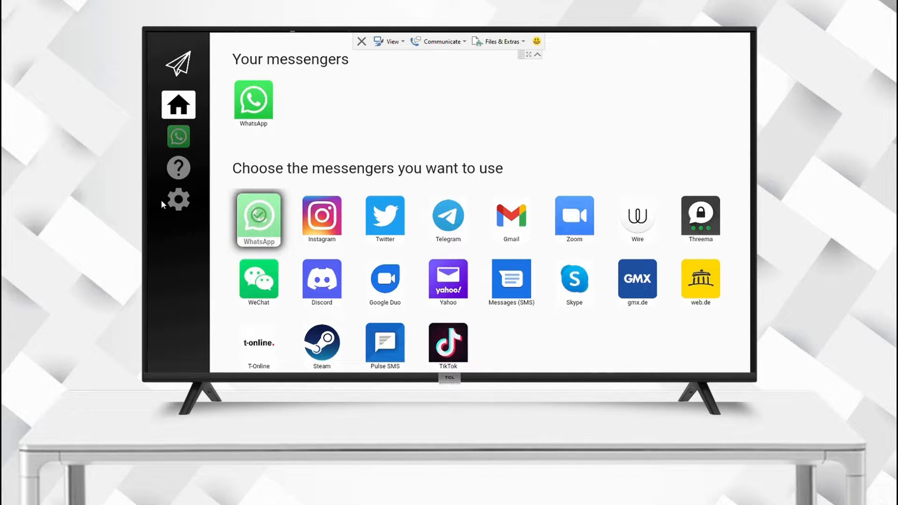
Add WhatsApp from the messenger grid so it starts connecting
left_click(178, 136)
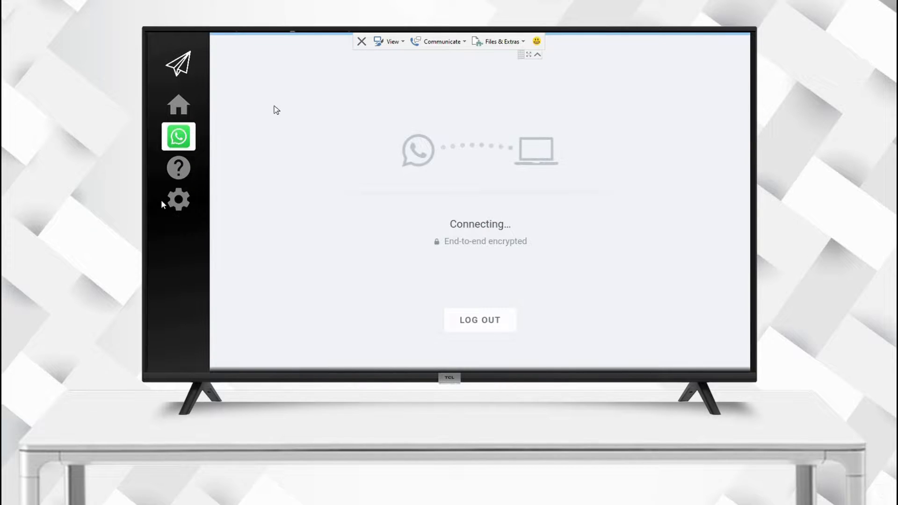
left_click(179, 169)
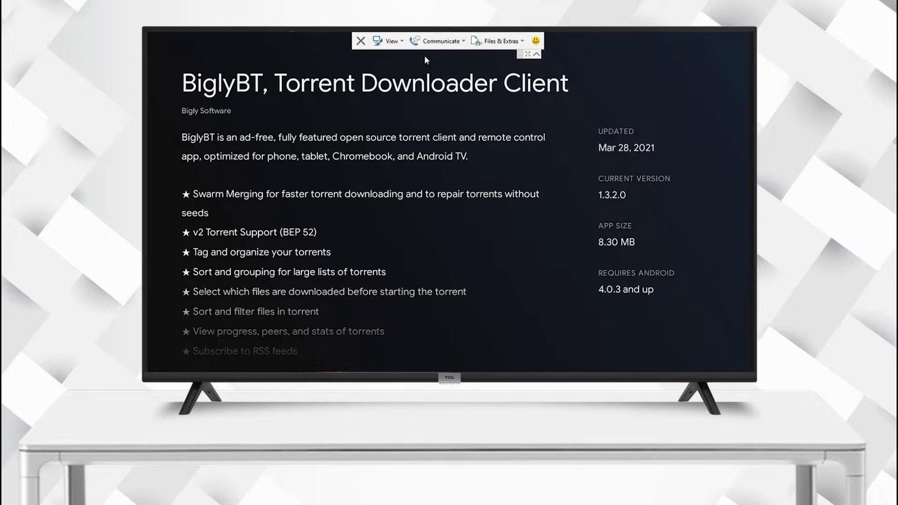
Launch BiglyBT and choose 'Torrent Using This Device' so its core starts
scroll("down", 3)
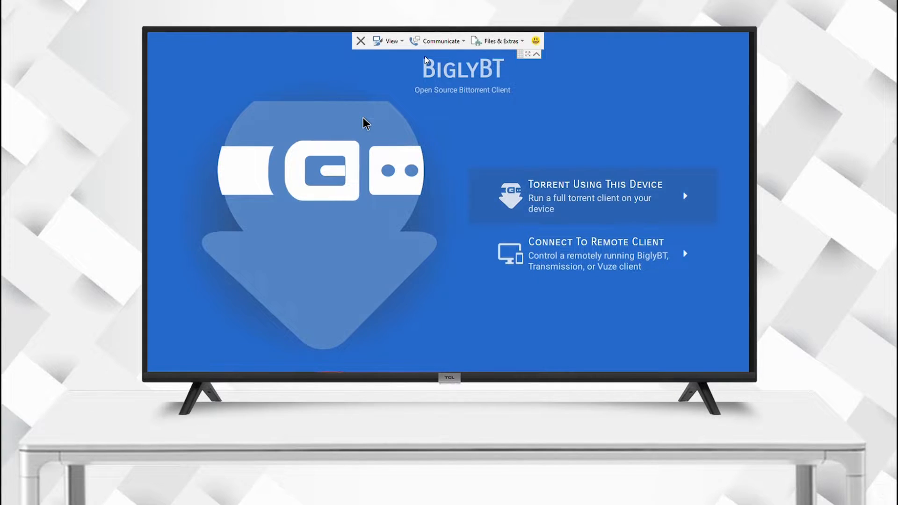
left_click(592, 196)
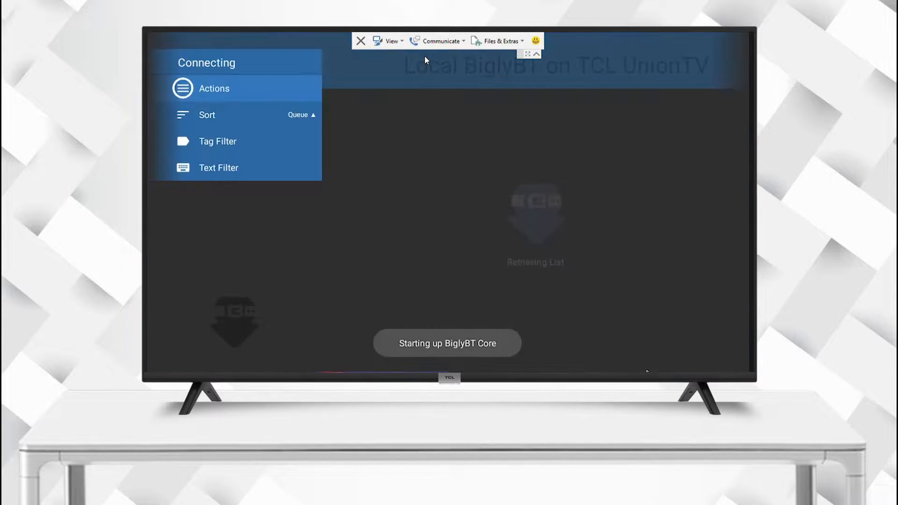
left_click(213, 88)
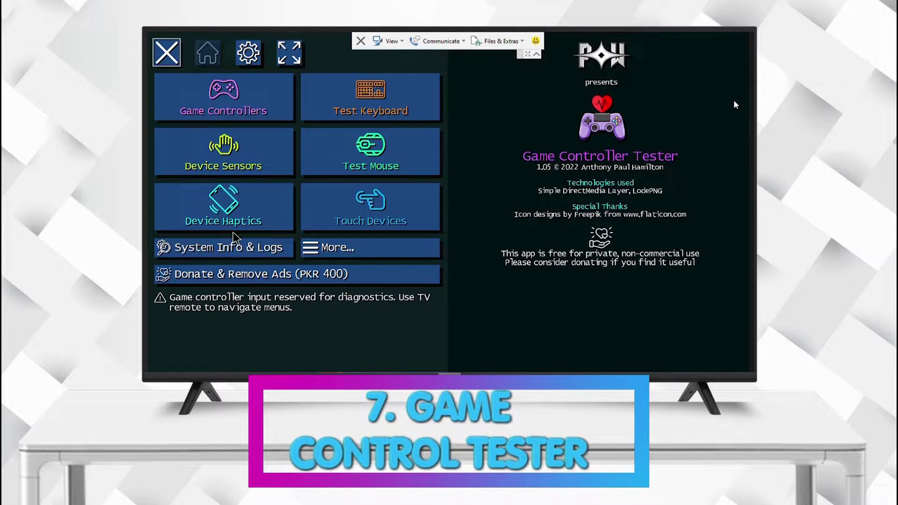
mouse_move(266, 142)
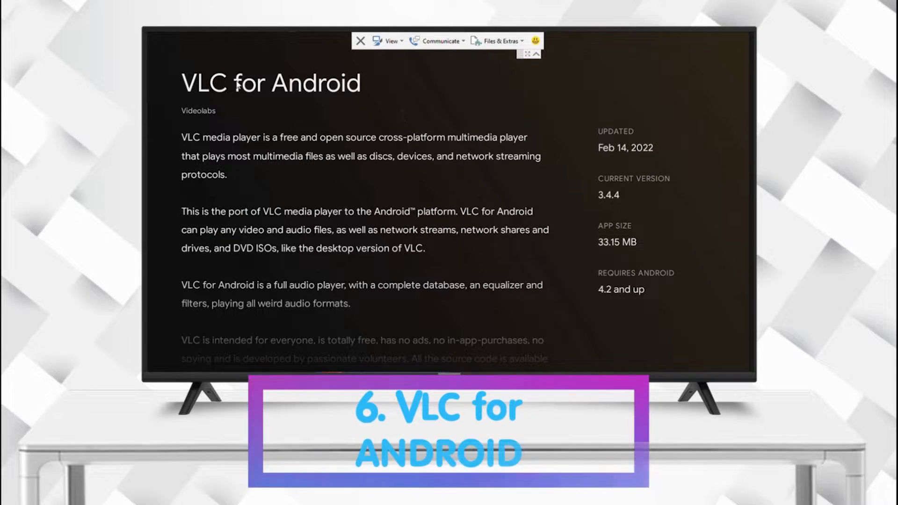
Launch VLC for Android and select Internal memory under the Browsing row
scroll("down", 3)
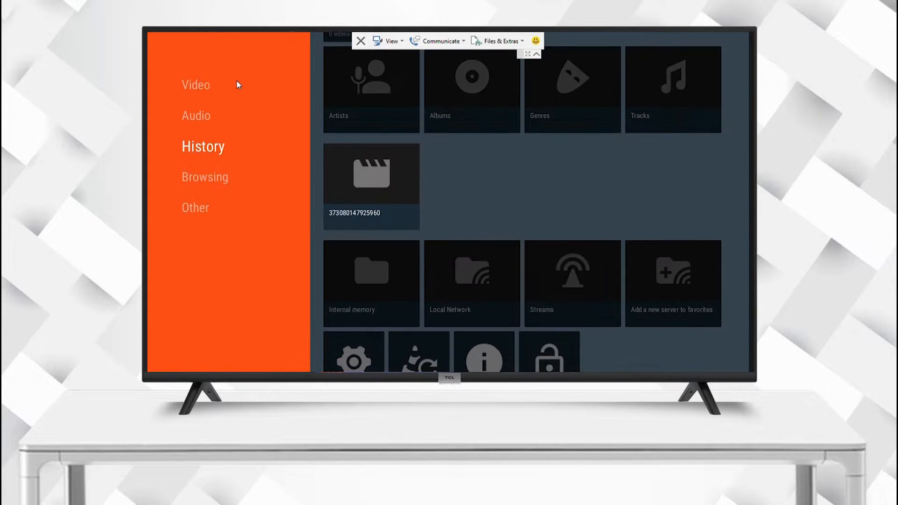
scroll("down", 3)
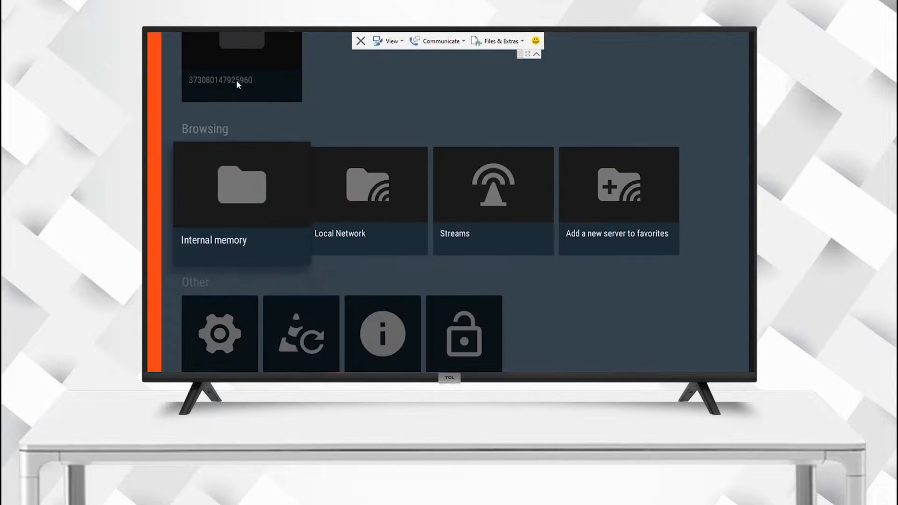
left_click(366, 186)
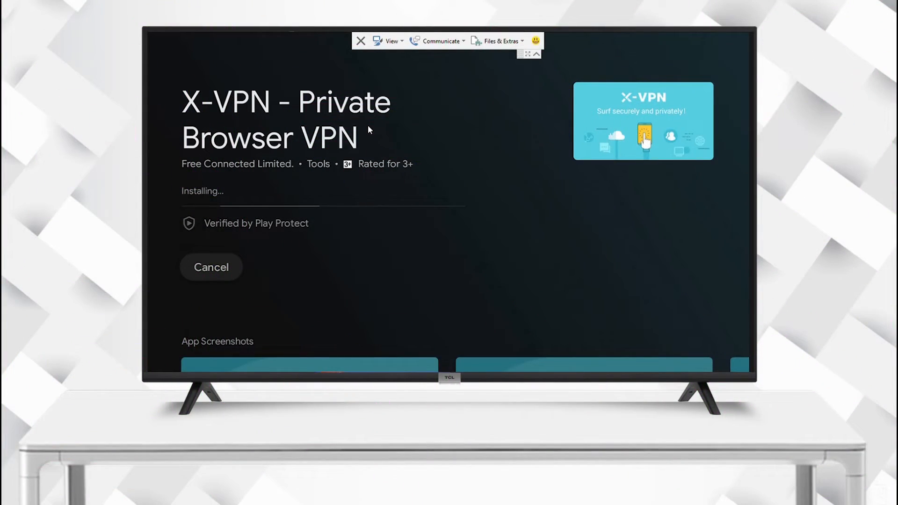
Turn the X-VPN connection on from its Home screen power button
scroll("down", 3)
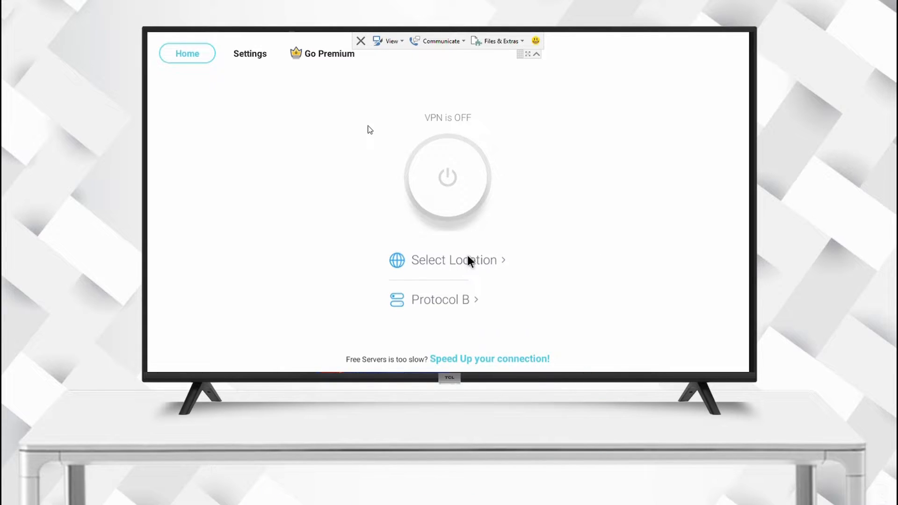
left_click(454, 260)
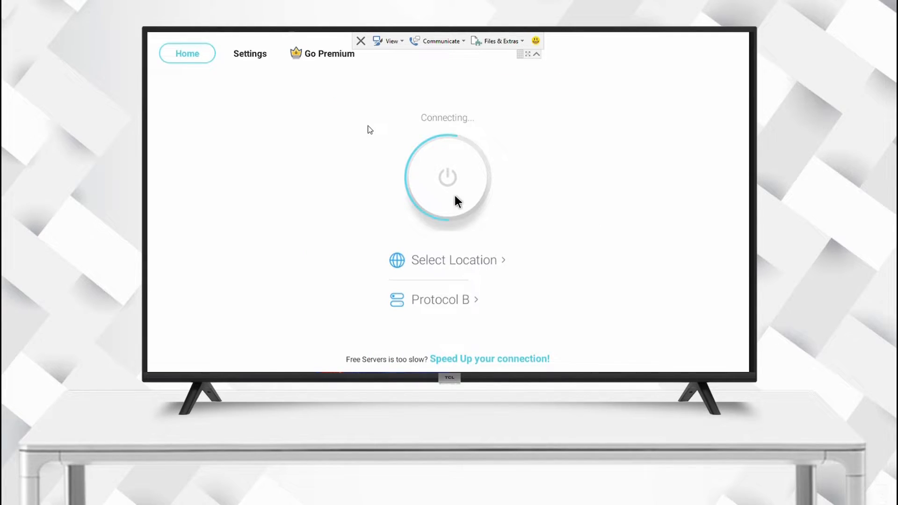
Load Google News top stories in the browser through the VPN
left_click(447, 178)
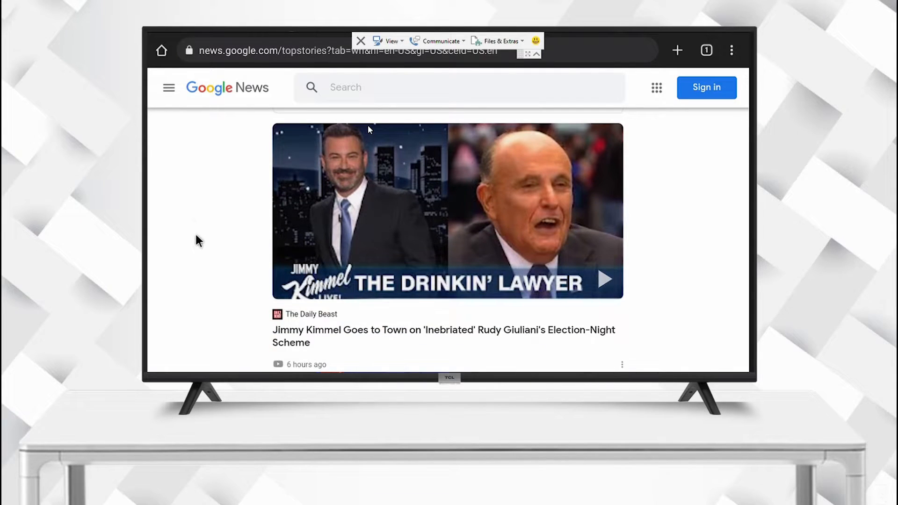
scroll("down", 3)
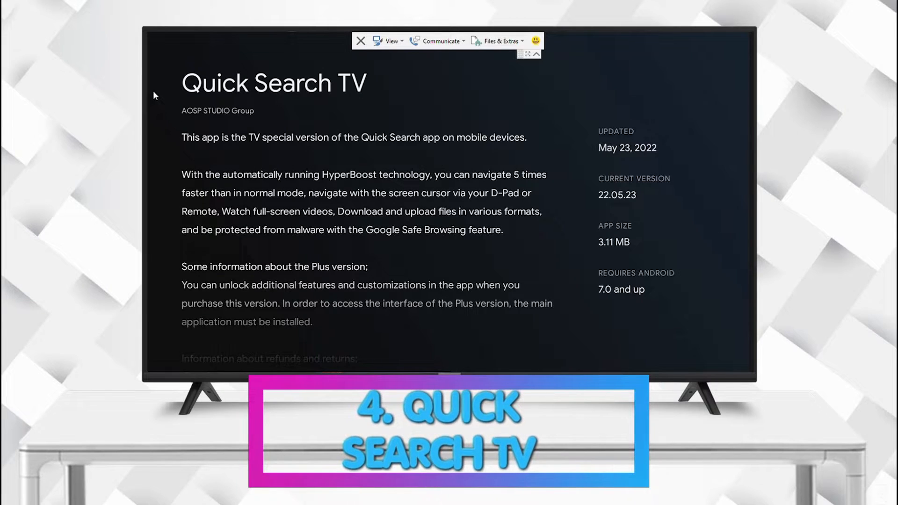
Browse Quick Search TV to the Facebook APK page and confirm the file download
scroll("down", 3)
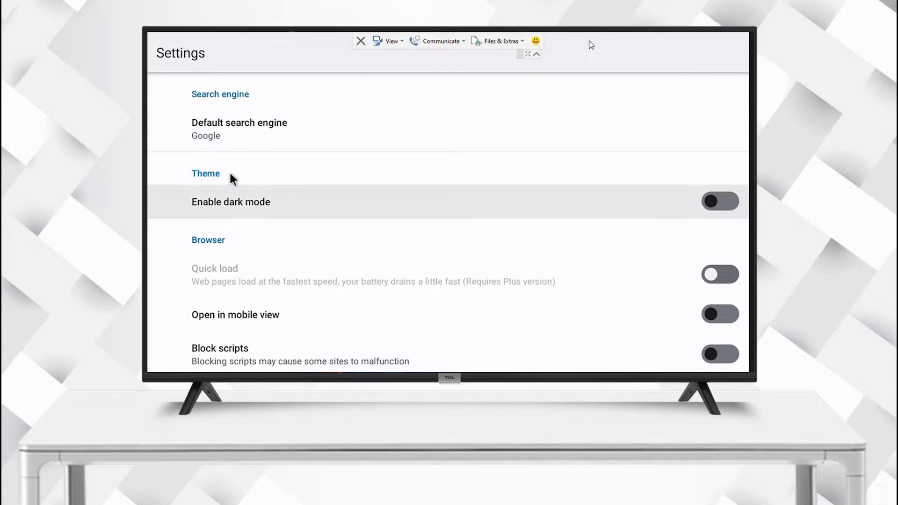
scroll("down", 3)
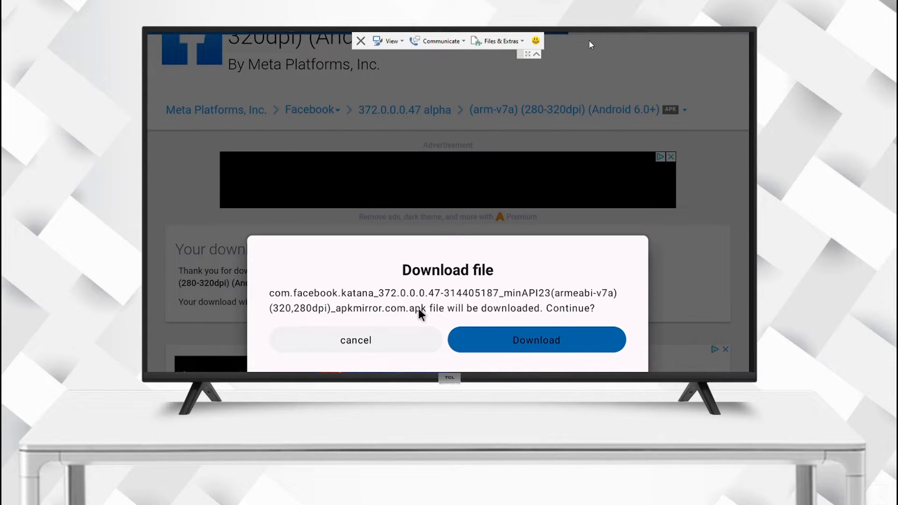
left_click(535, 340)
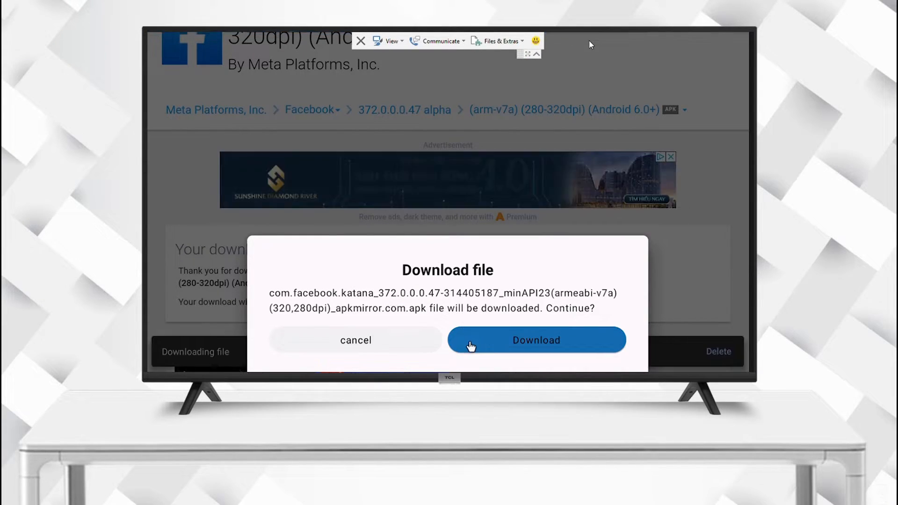
Open Facebook and scroll through its news feed
left_click(535, 340)
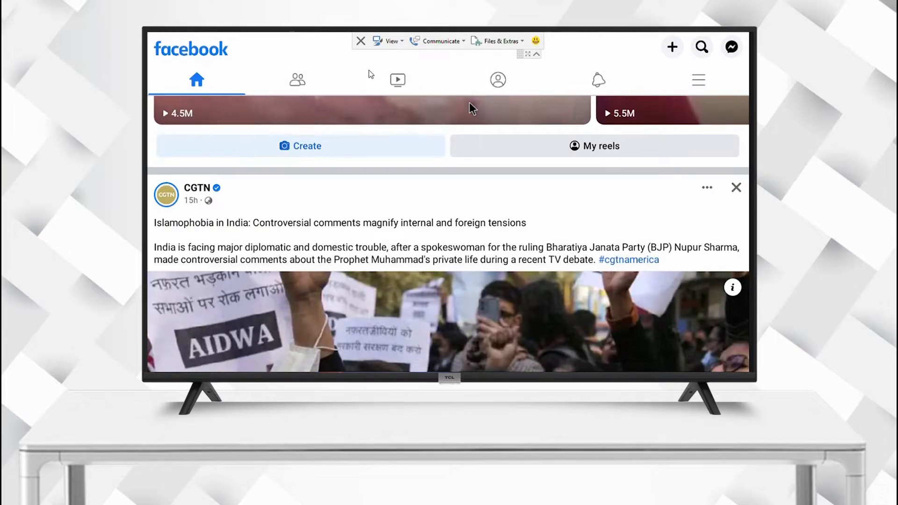
scroll("down", 3)
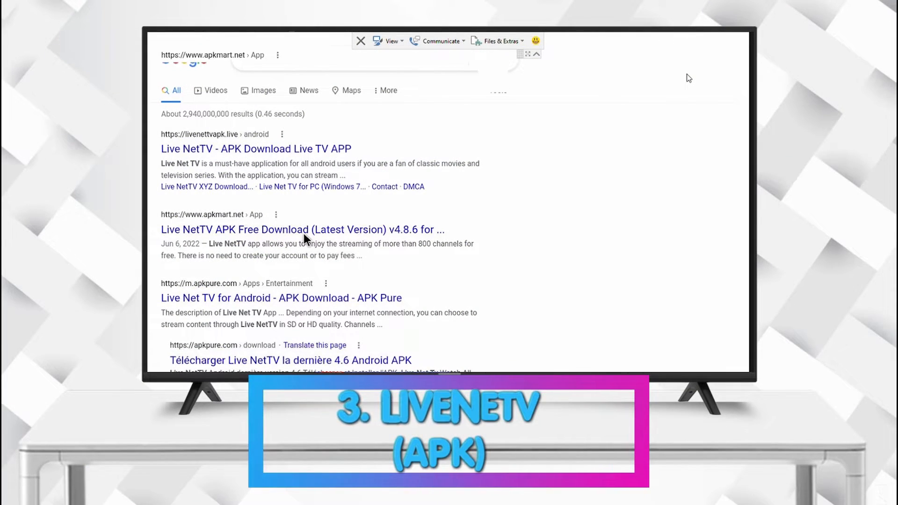
Open APKMart's Live NetTV v4.8.6 result and follow Visit Official Site
scroll("down", 3)
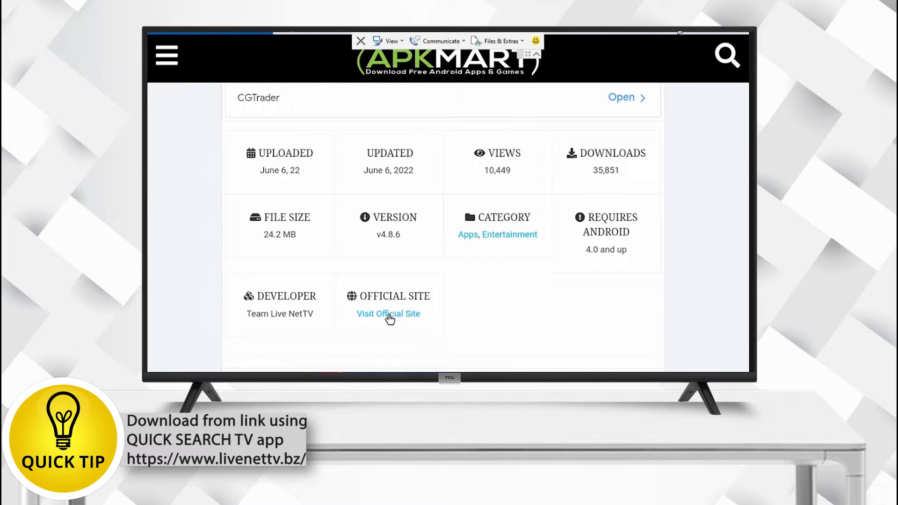
left_click(388, 314)
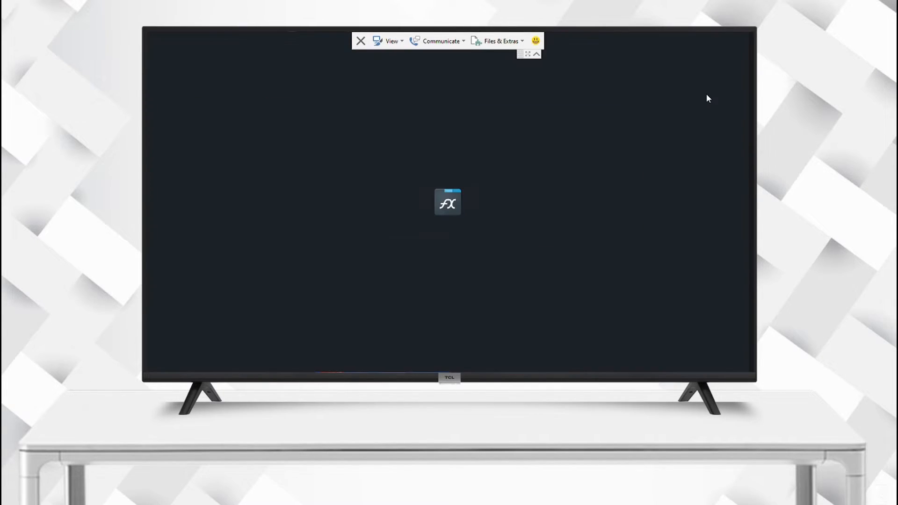
Launch FX File Explorer and go to the Download folder with the Live NetTV APK
left_click(447, 202)
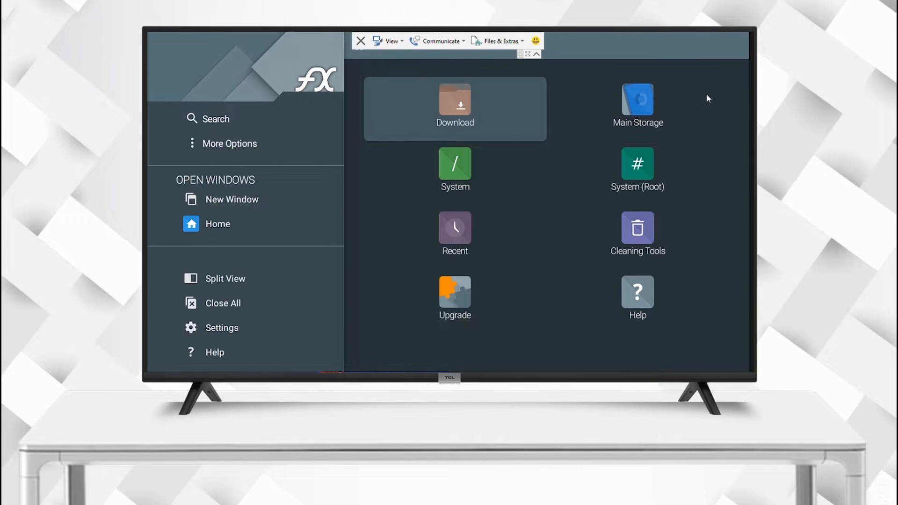
left_click(454, 101)
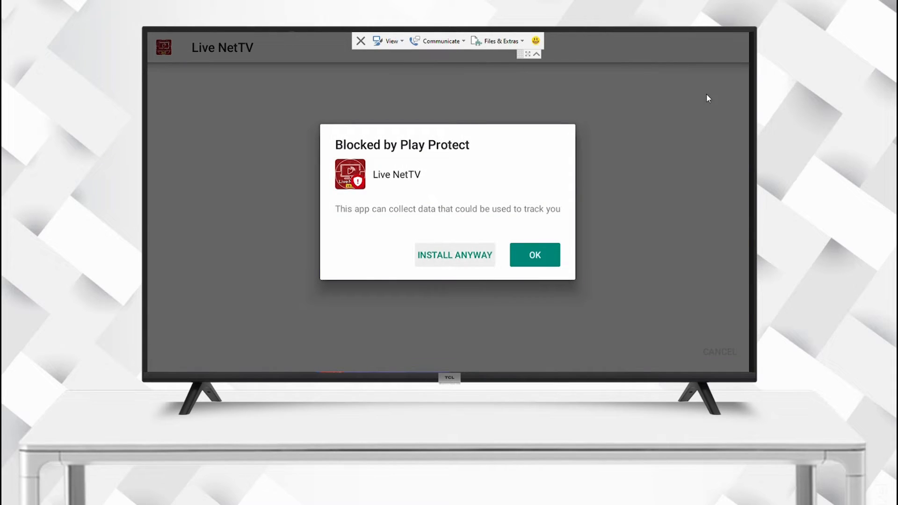
Install Live NetTV with INSTALL ANYWAY past Play Protect and continue past its data terms
left_click(454, 254)
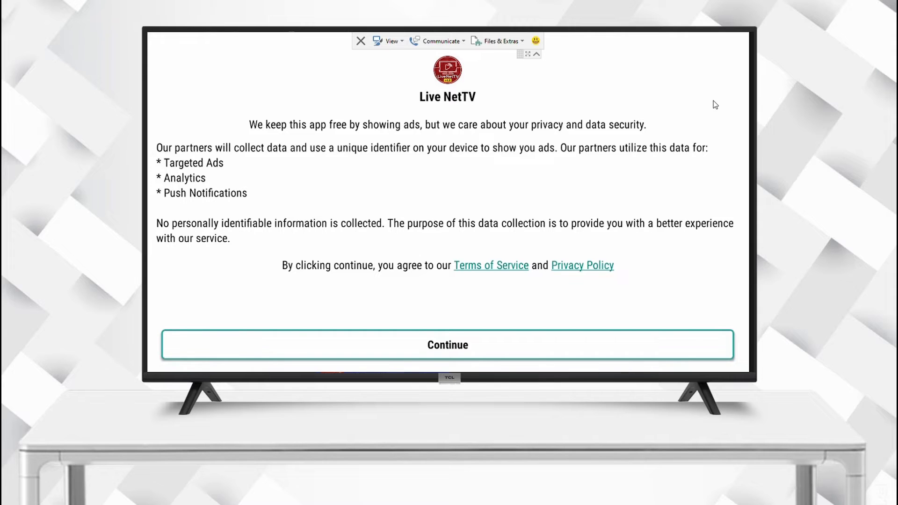
left_click(447, 344)
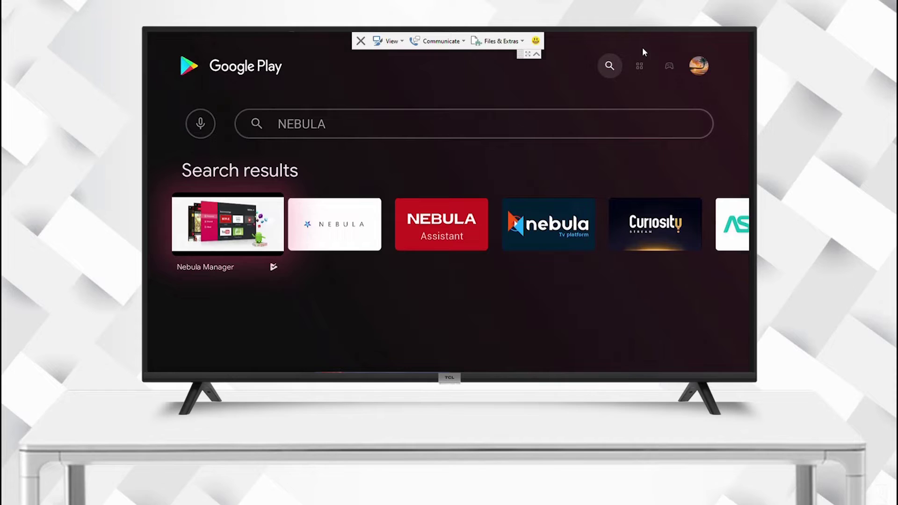
Select Nebula Manager from the NEBULA search results and launch Chrome from Nebula Channel
left_click(227, 224)
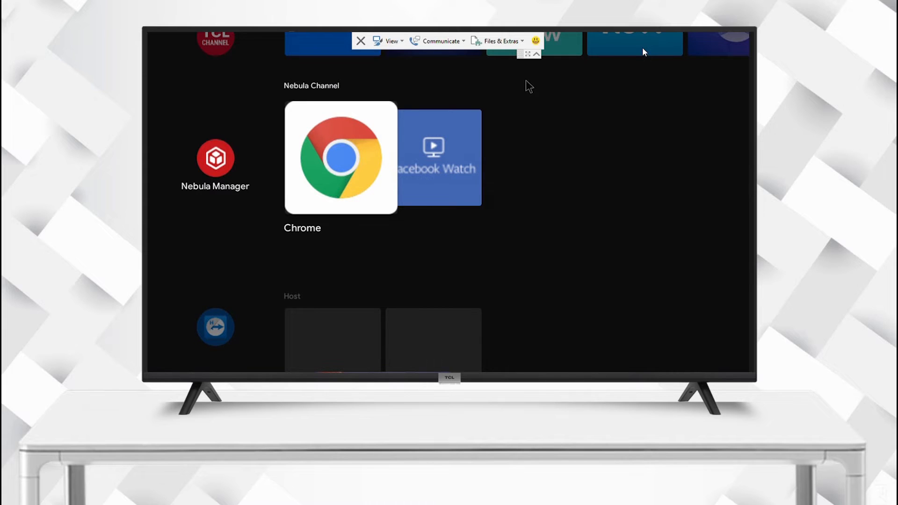
left_click(341, 158)
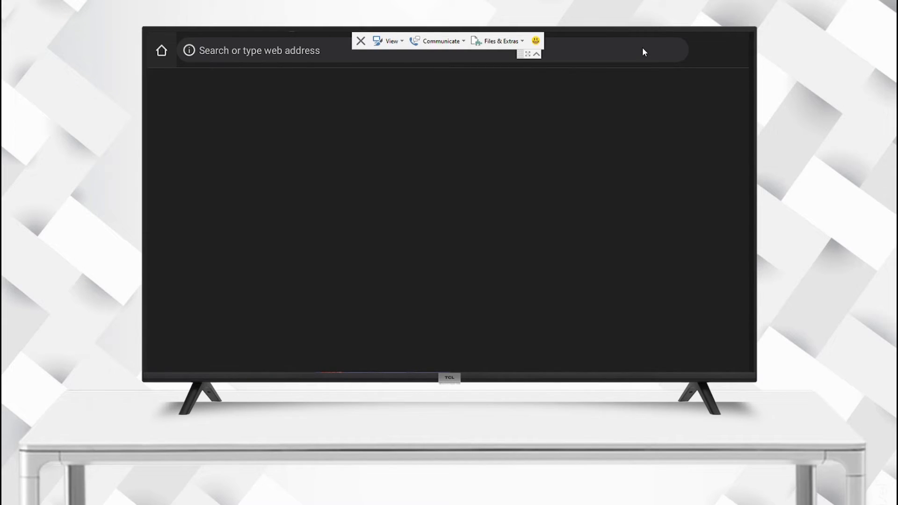